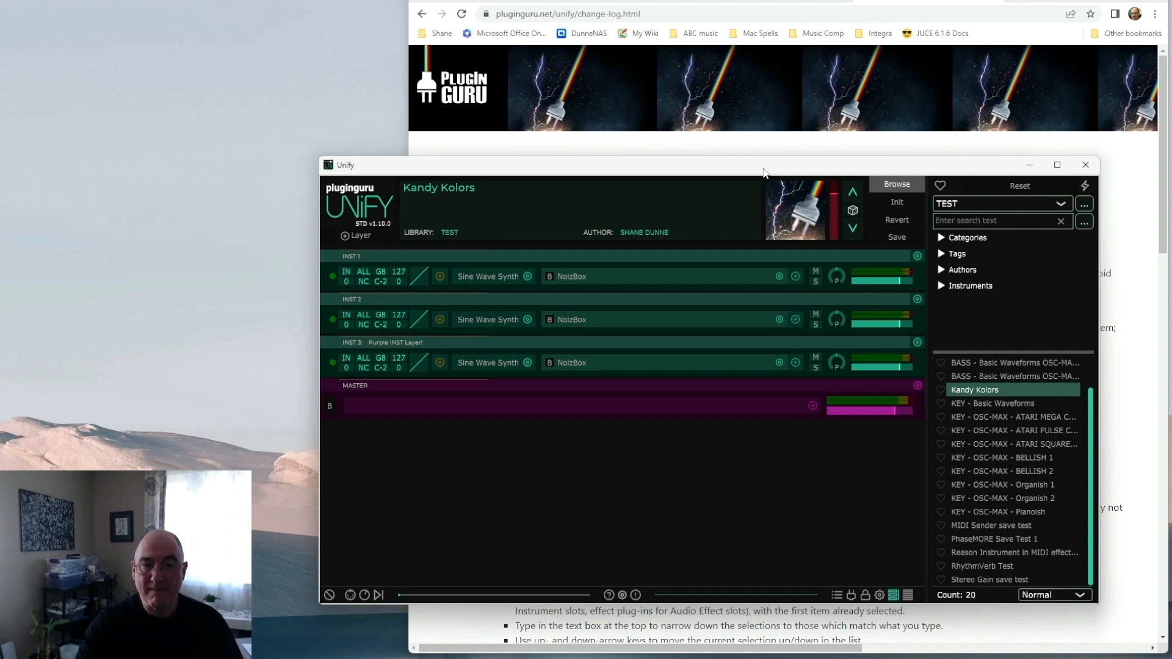
{"action": "mouse_move", "coordinate": [688, 556]}
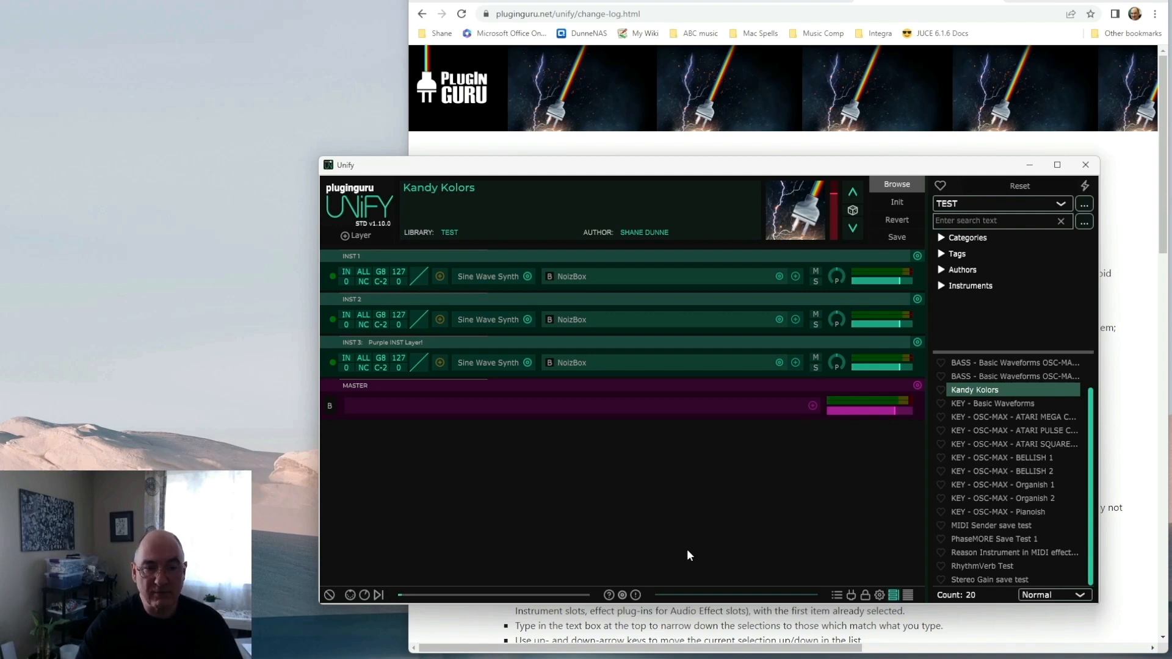
{"action": "mouse_move", "coordinate": [897, 202]}
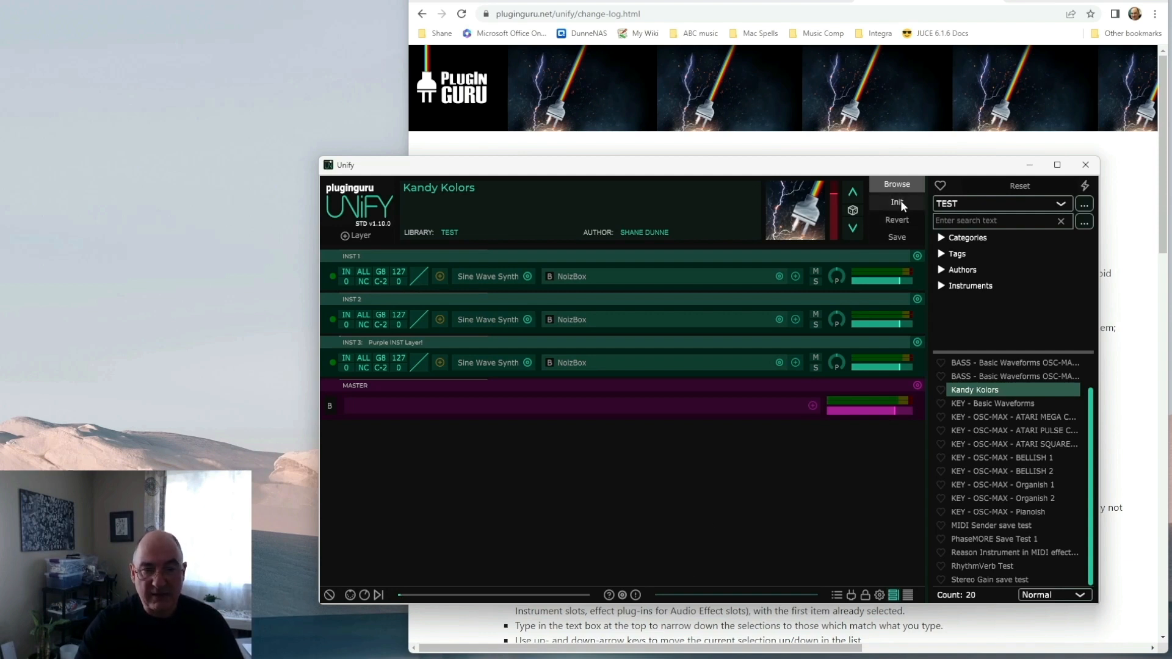
Reset Unify to a blank untitled patch with one Sine Wave Synth layer via Init
{"action": "left_click", "coordinate": [896, 202]}
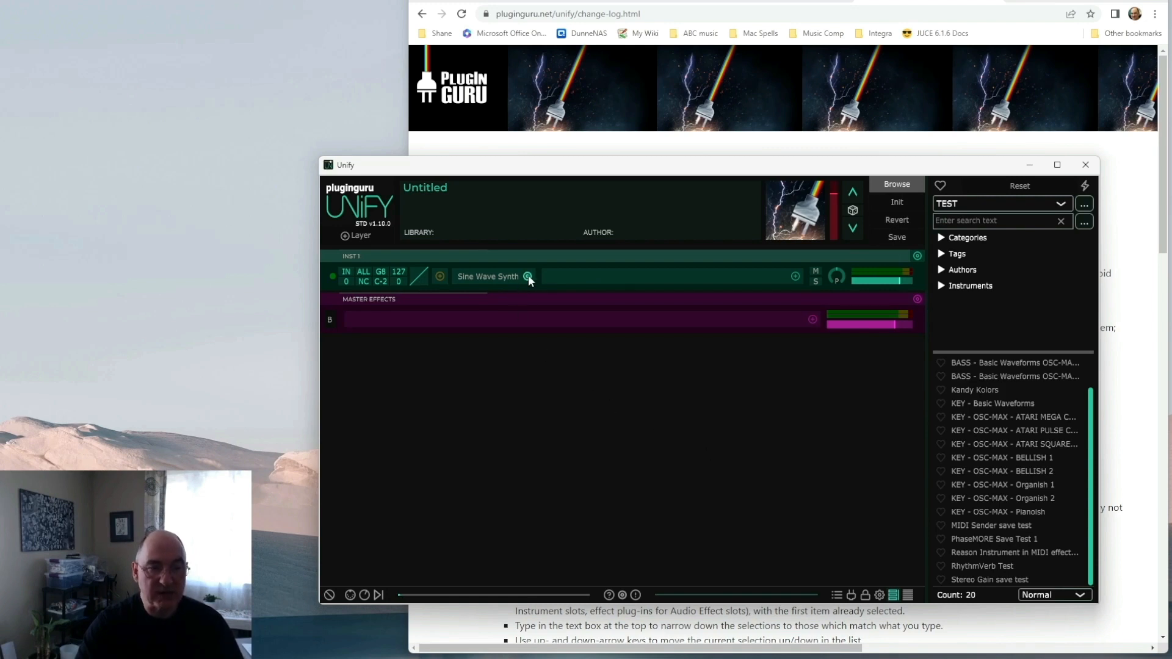
{"action": "mouse_move", "coordinate": [527, 276]}
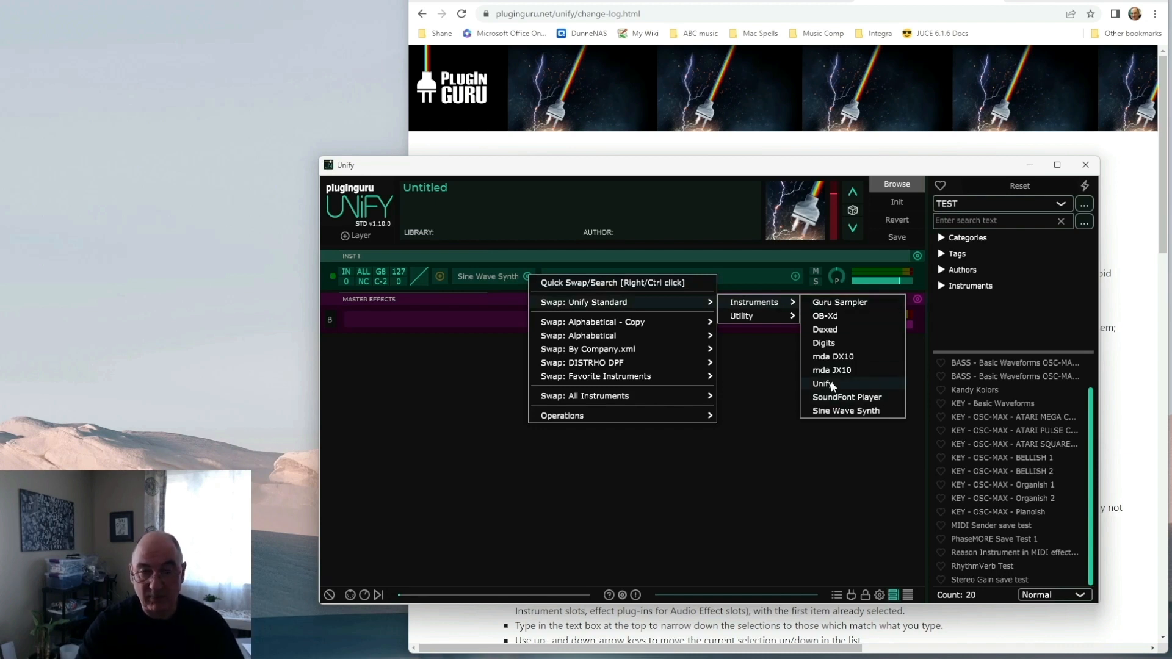
{"action": "mouse_move", "coordinate": [737, 334]}
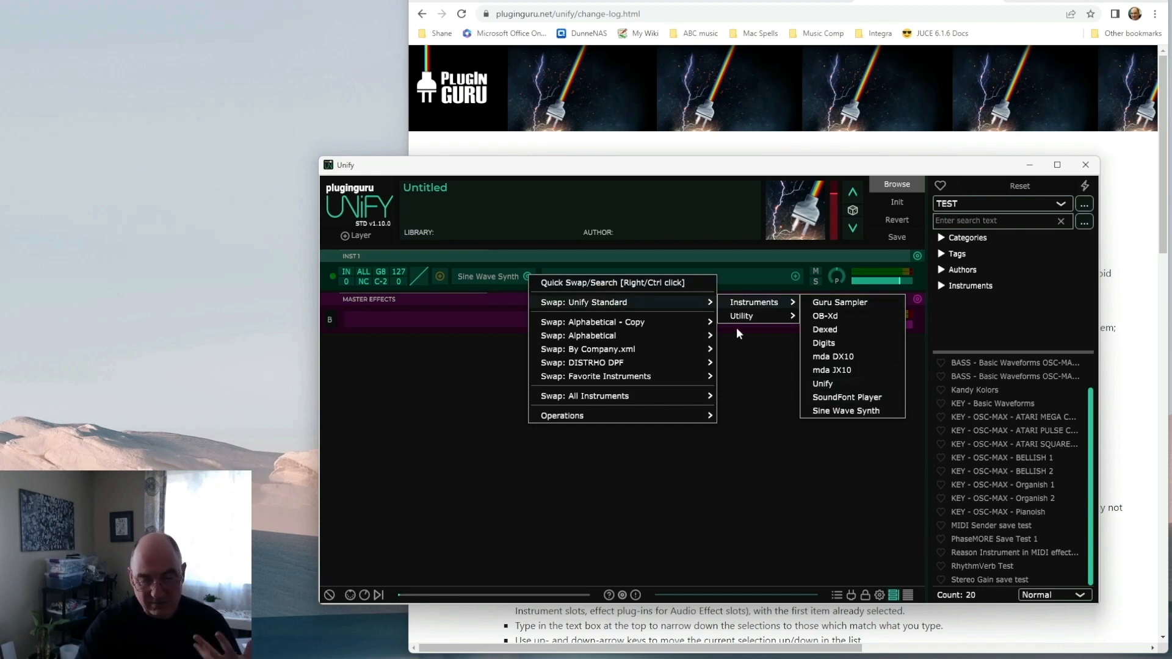
{"action": "mouse_move", "coordinate": [658, 366]}
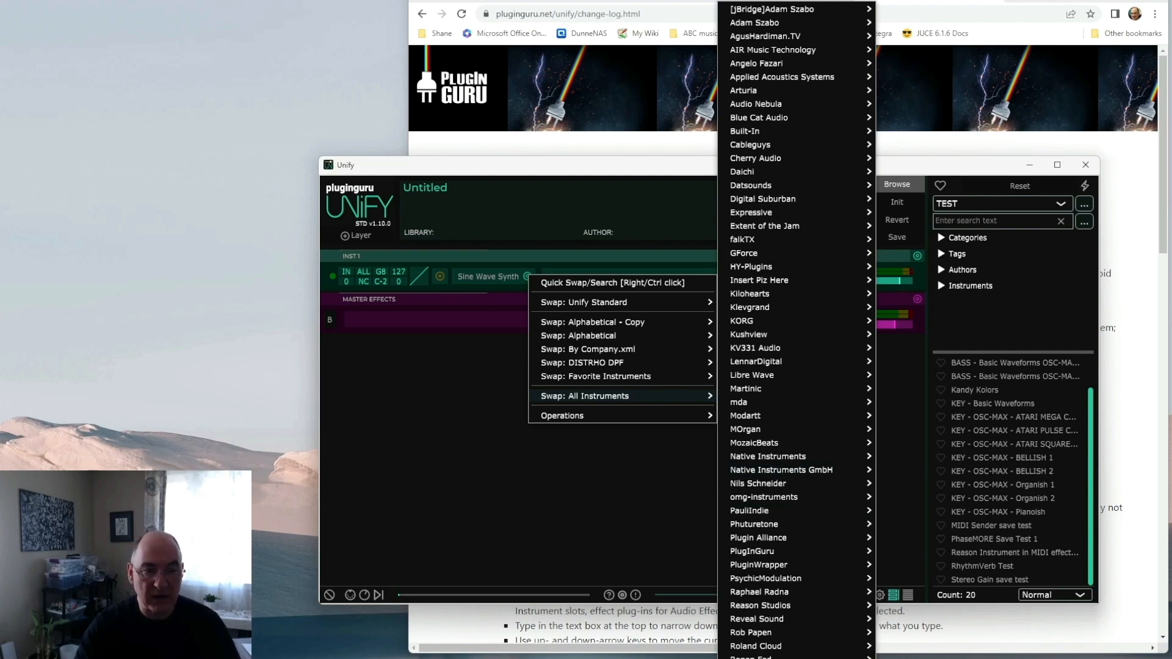
{"action": "mouse_move", "coordinate": [755, 349]}
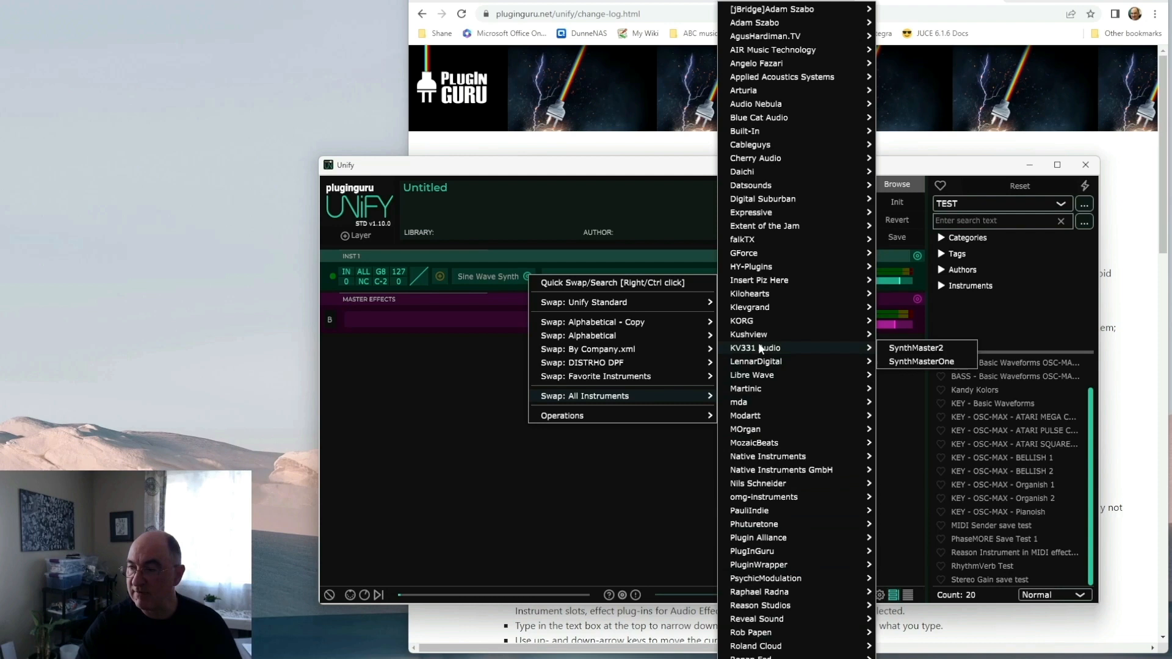
{"action": "mouse_move", "coordinate": [930, 352]}
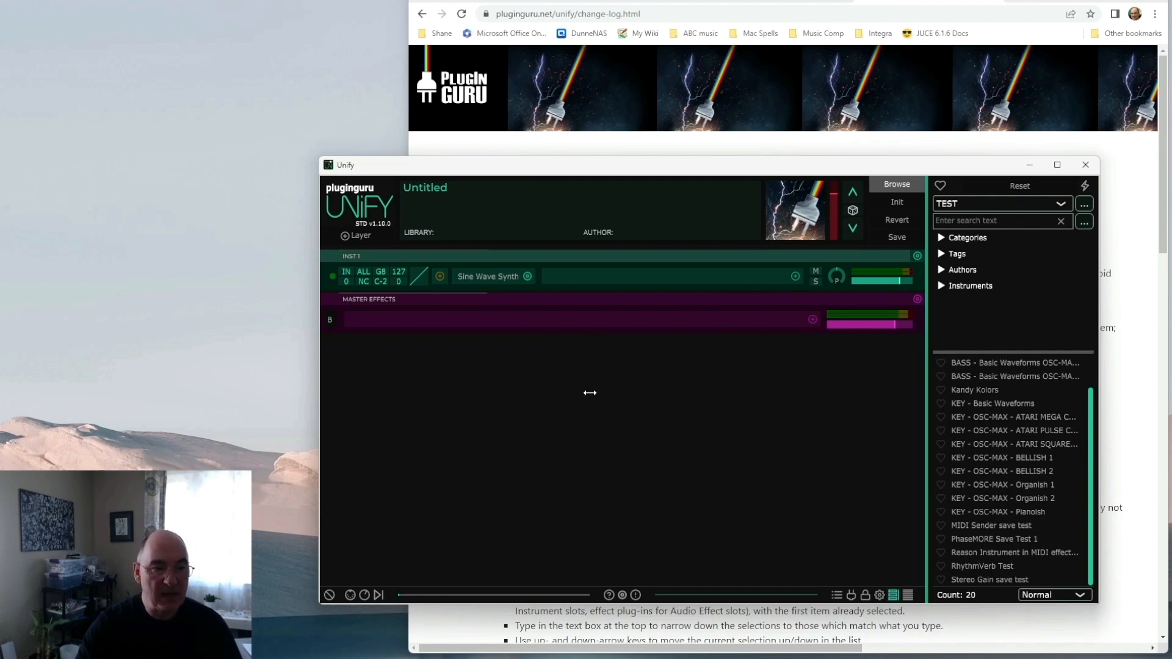
{"action": "mouse_move", "coordinate": [557, 404]}
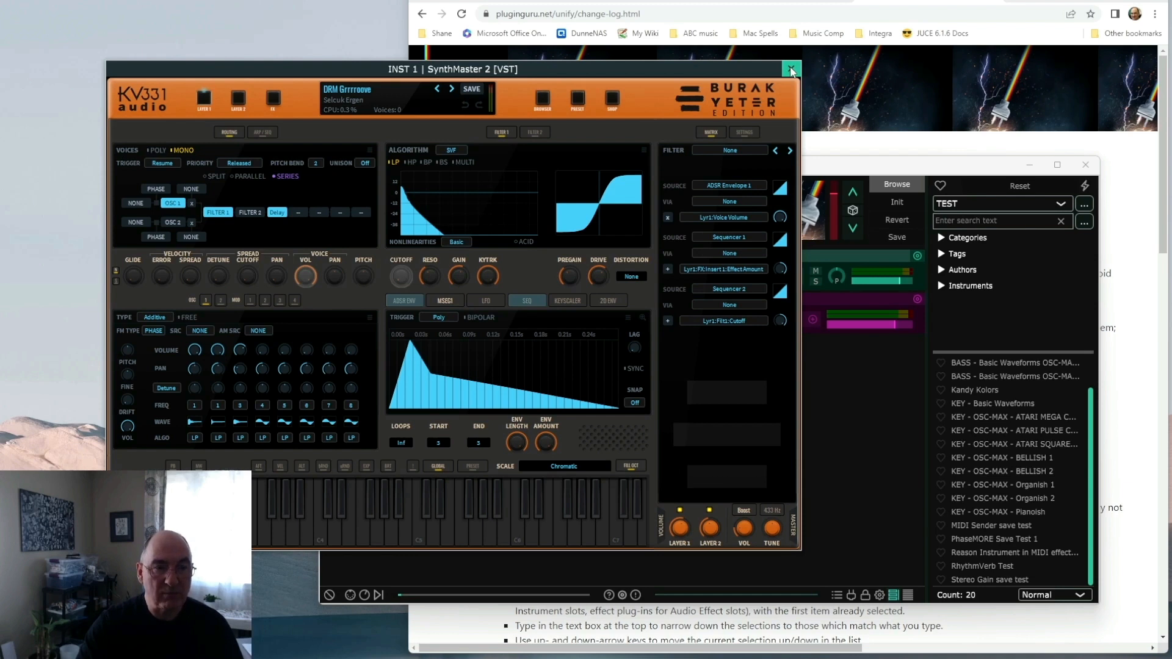
Close the SynthMaster2 editor window after it loads into layer 1
{"action": "left_click", "coordinate": [792, 69]}
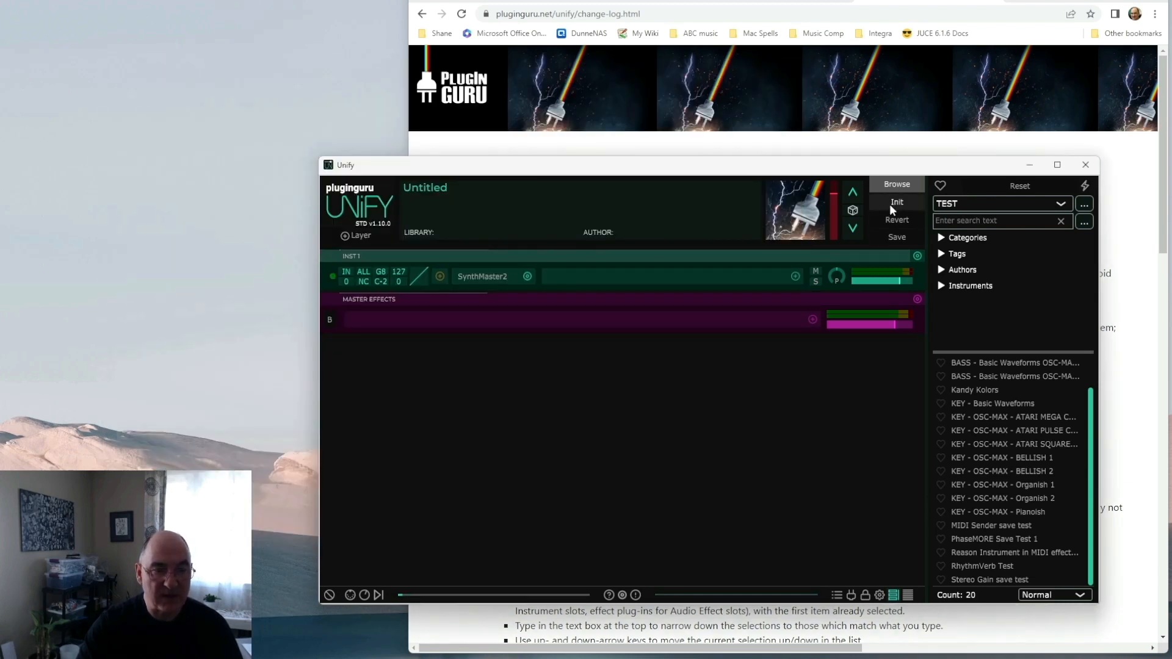
Re-initialize the patch so layer 1 holds Sine Wave Synth again
{"action": "left_click", "coordinate": [897, 201]}
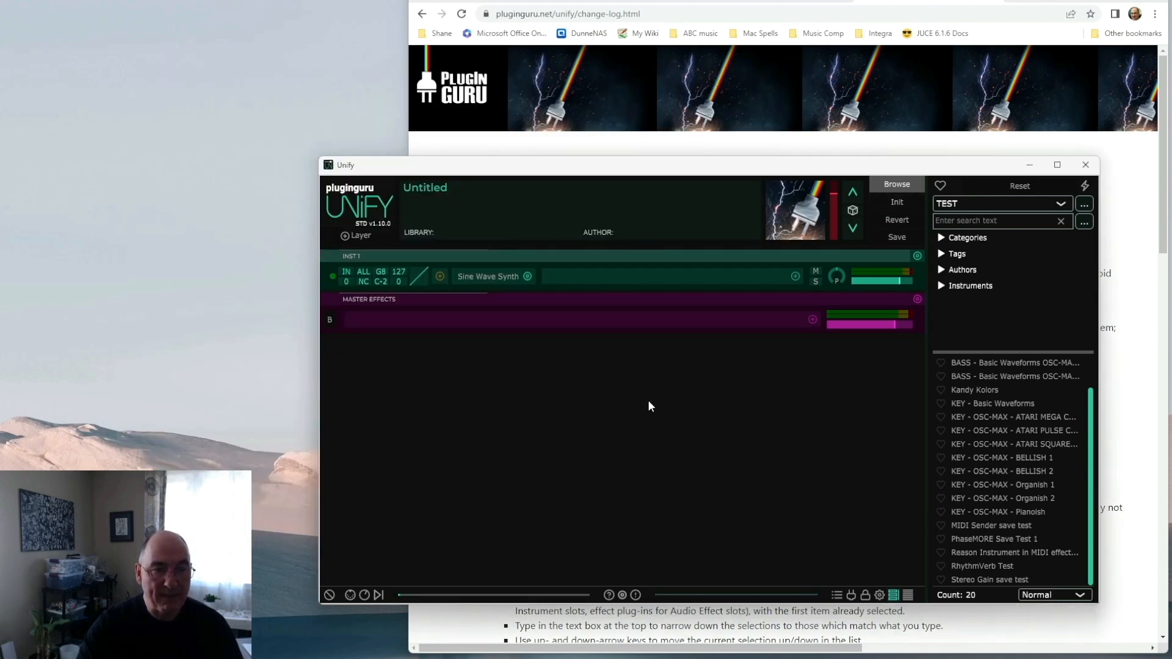
{"action": "mouse_move", "coordinate": [486, 281]}
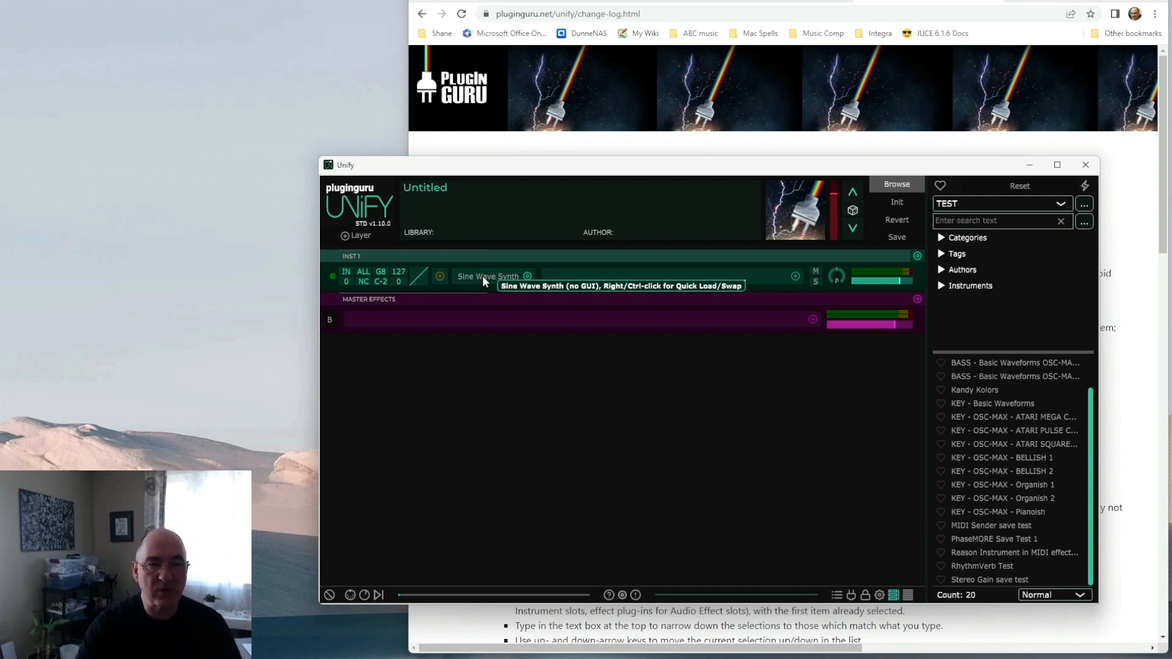
{"action": "mouse_move", "coordinate": [472, 282]}
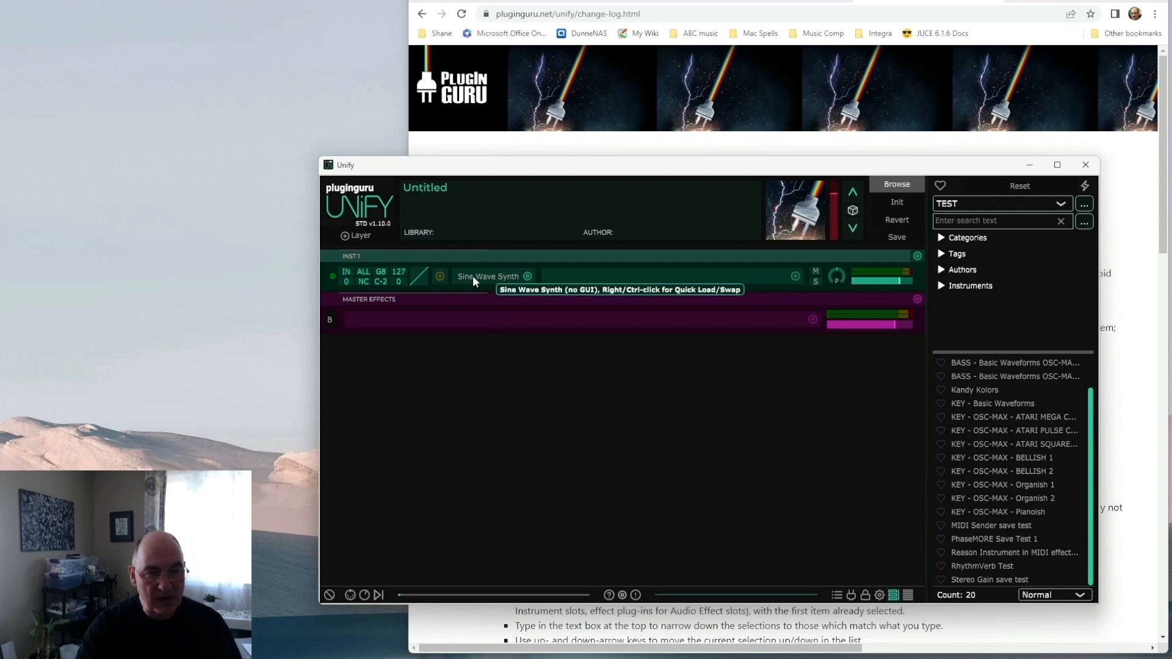
{"action": "mouse_move", "coordinate": [499, 281]}
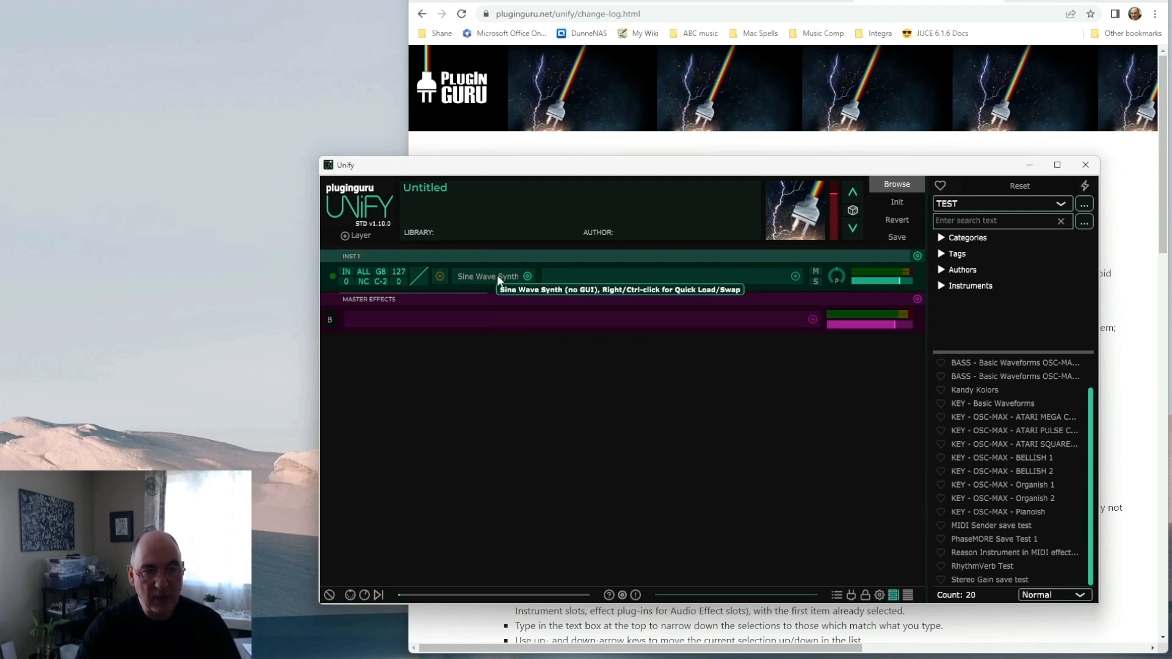
{"action": "mouse_move", "coordinate": [527, 277]}
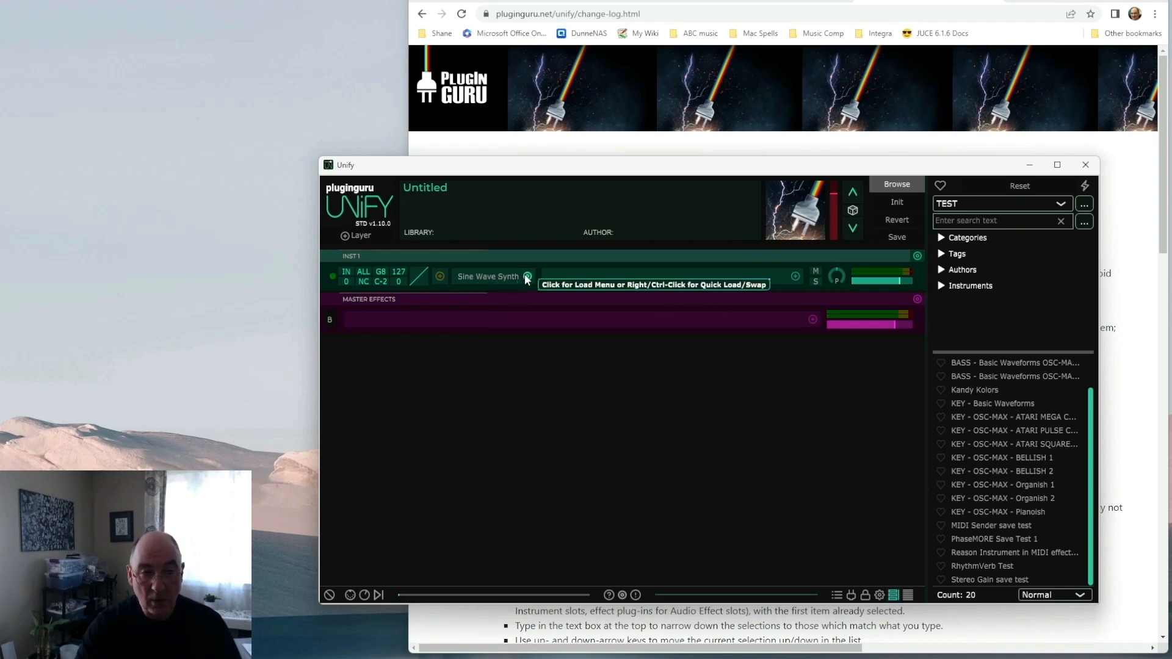
{"action": "mouse_move", "coordinate": [483, 276]}
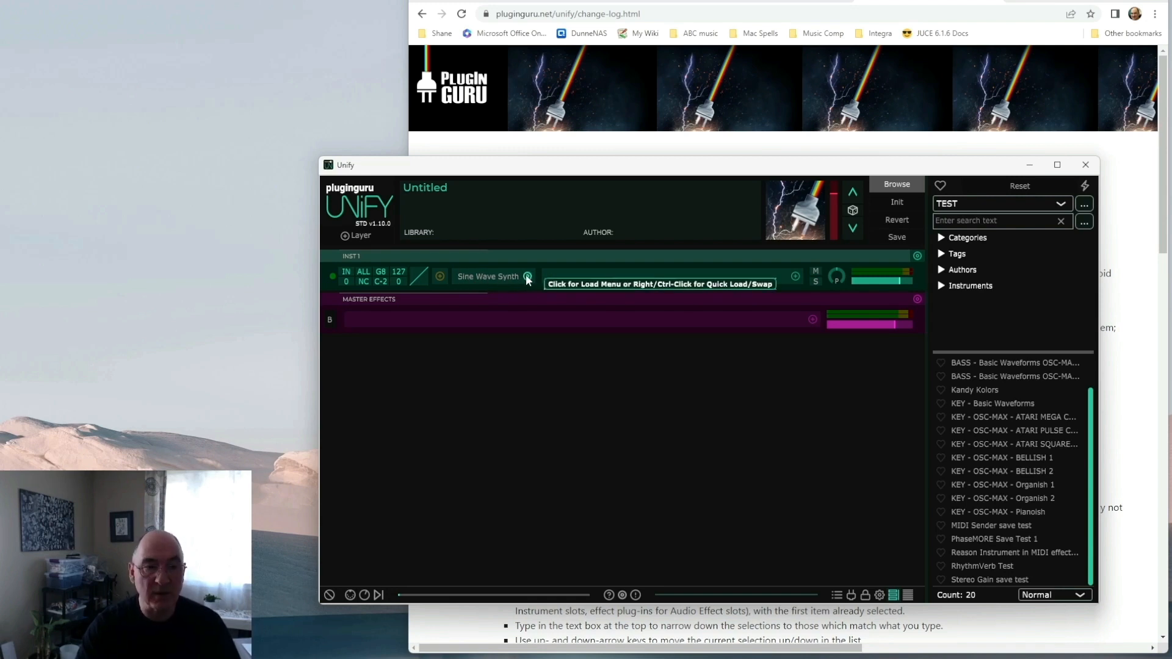
{"action": "mouse_move", "coordinate": [486, 281]}
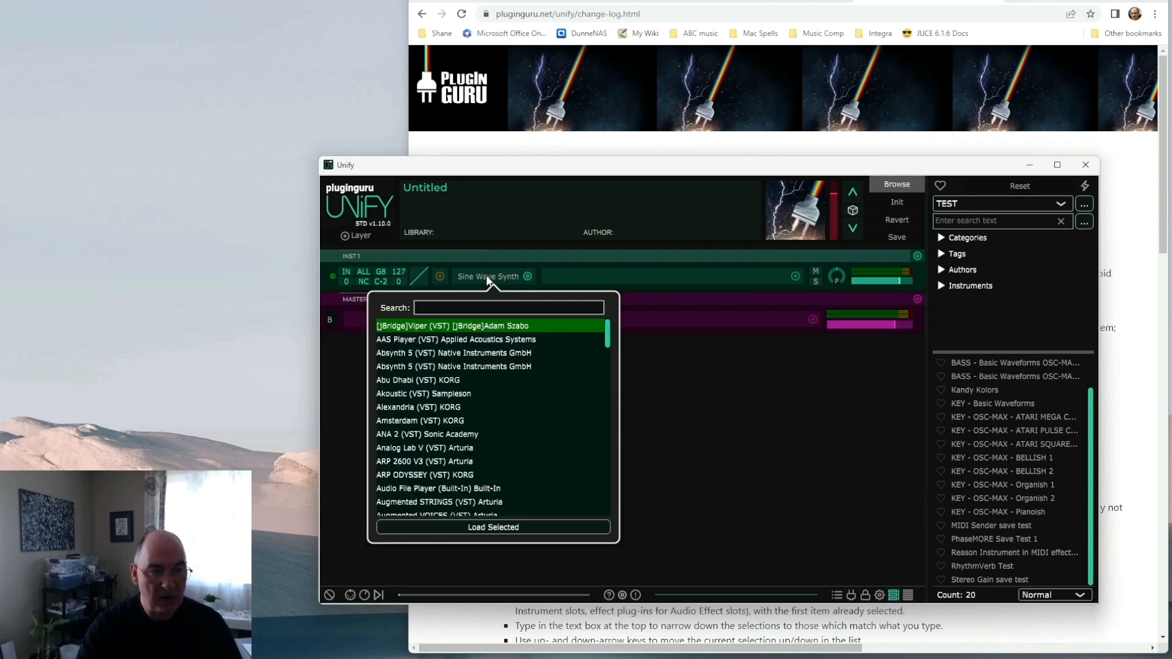
{"action": "scroll", "scroll_direction": "down", "scroll_amount": 3}
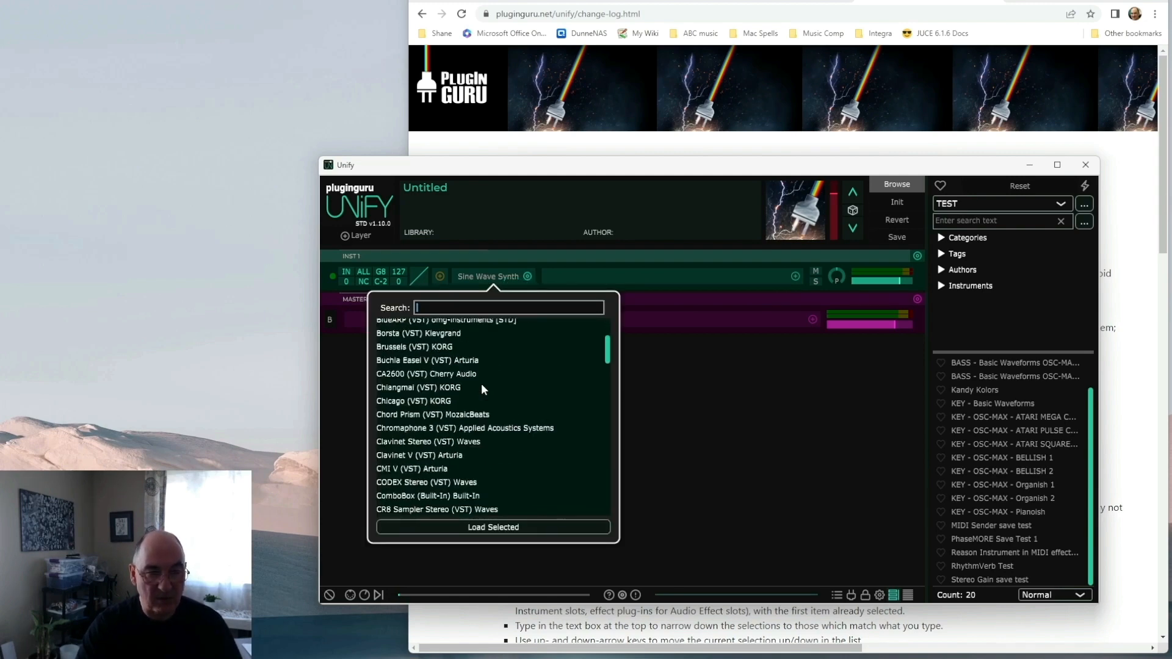
{"action": "scroll", "scroll_direction": "down", "scroll_amount": 3}
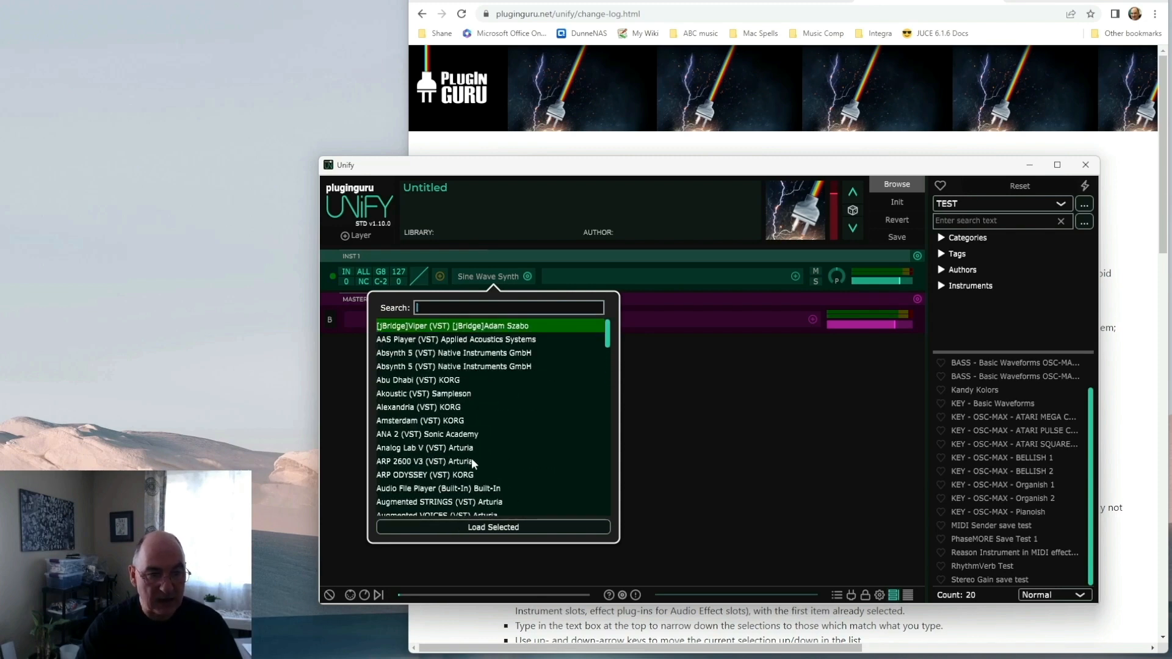
{"action": "left_click", "coordinate": [453, 367]}
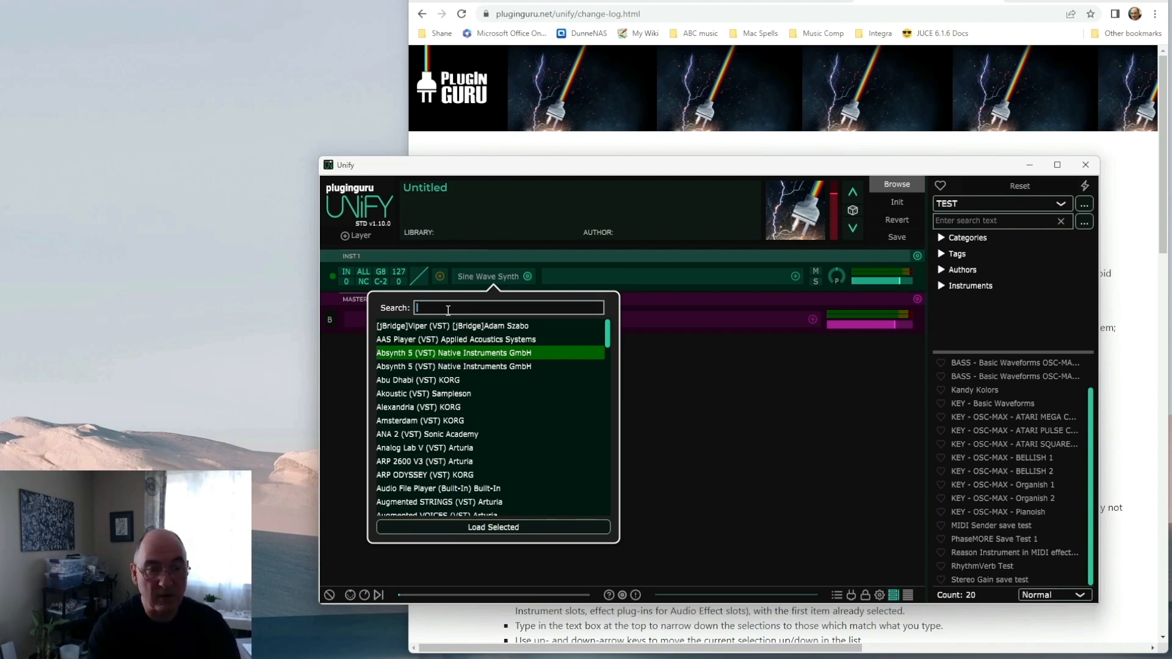
Search 'seru' in the Quick Load popup and load Serum into instrument slot 1
{"action": "type", "text": "se"}
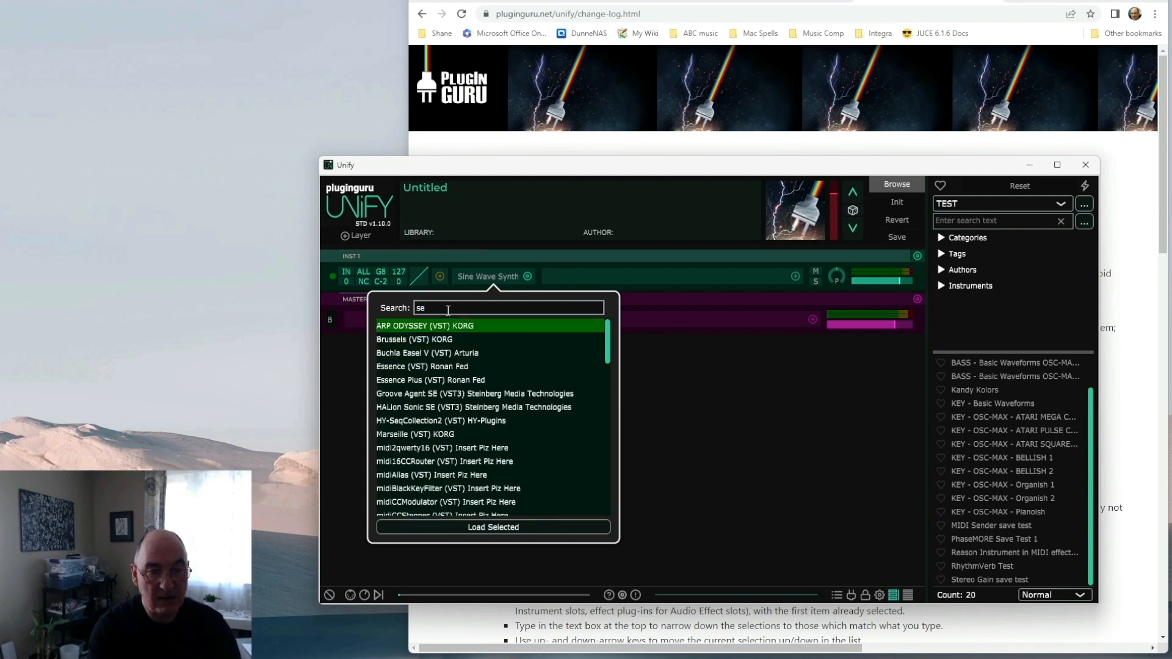
{"action": "type", "text": "ru"}
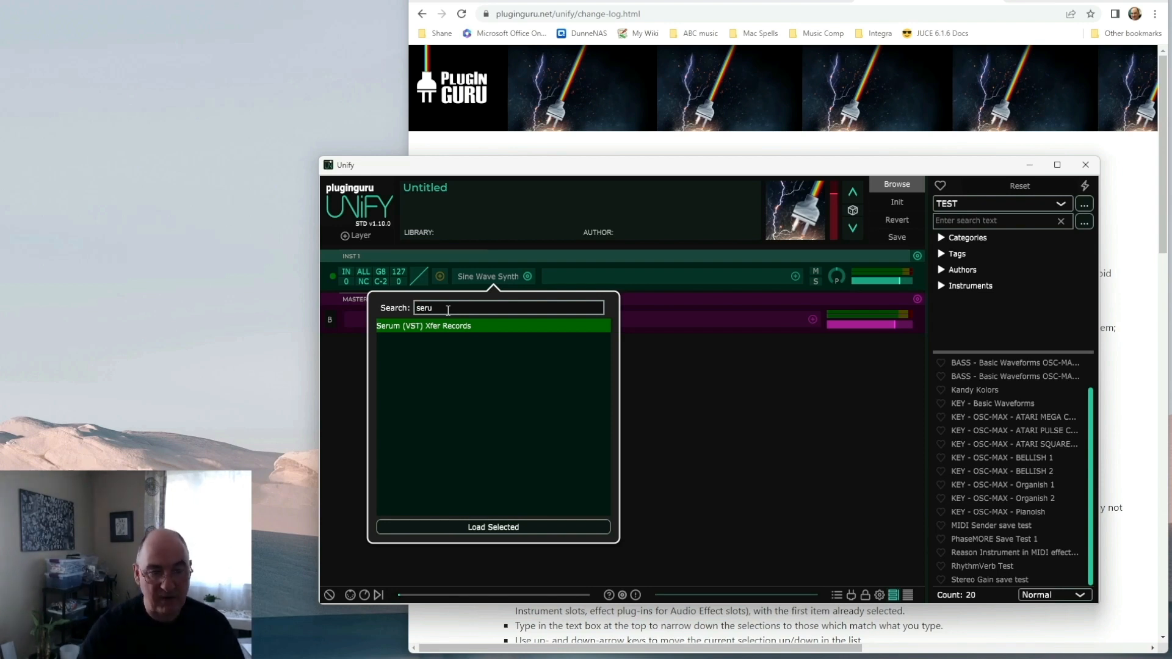
{"action": "mouse_move", "coordinate": [485, 501]}
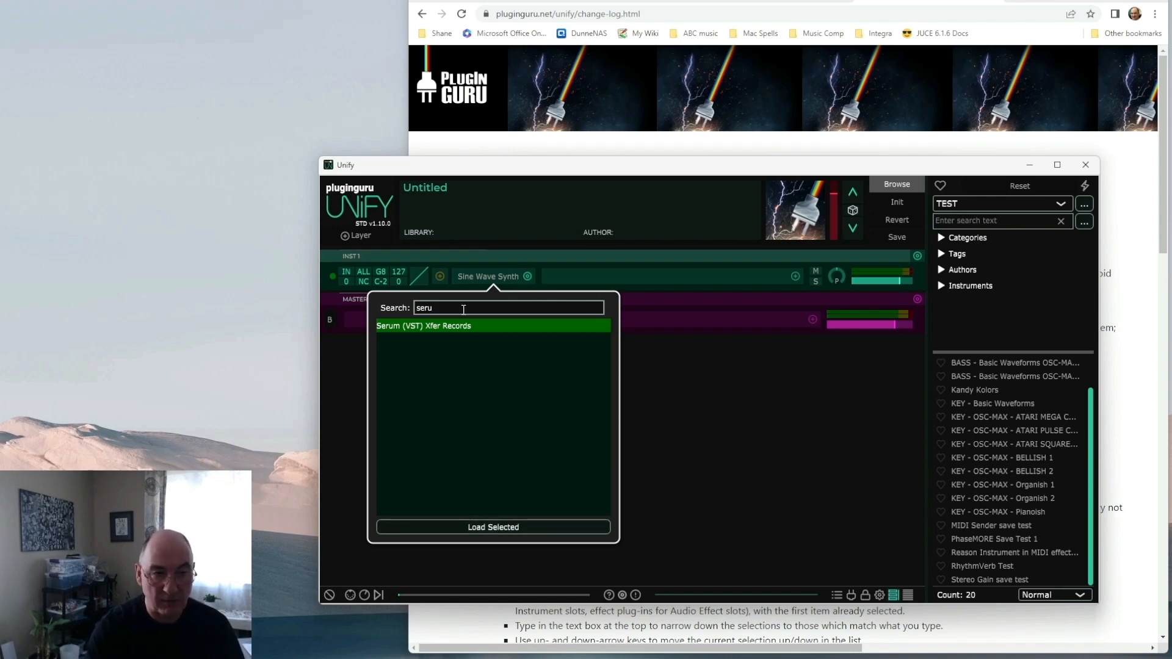
{"action": "left_click", "coordinate": [492, 528]}
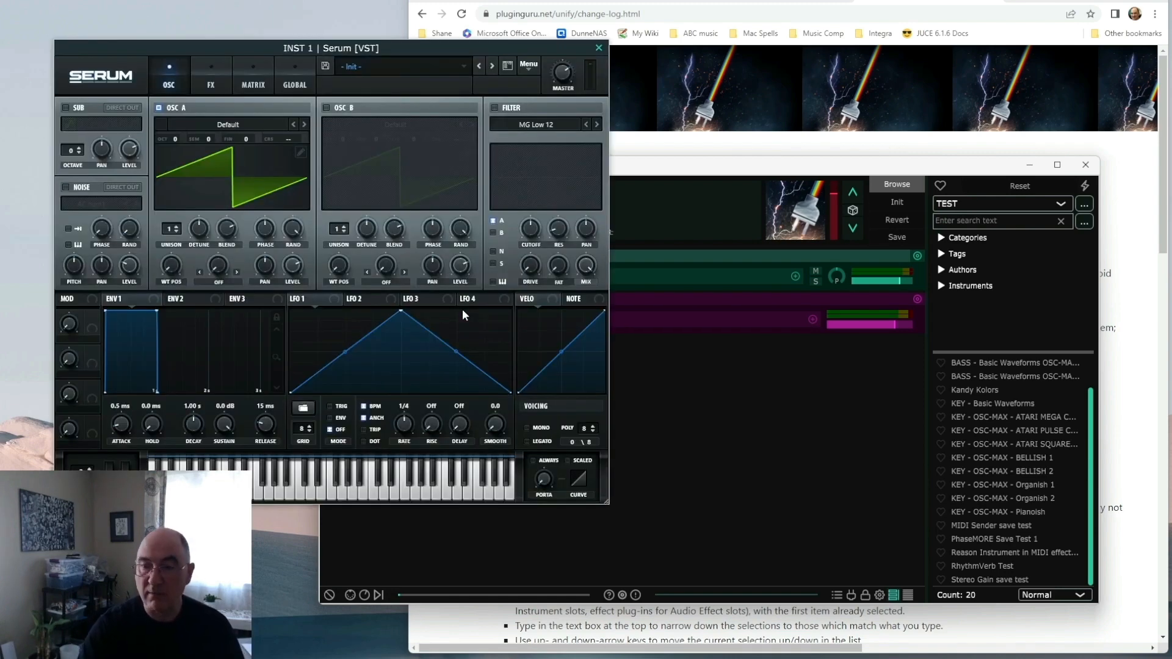